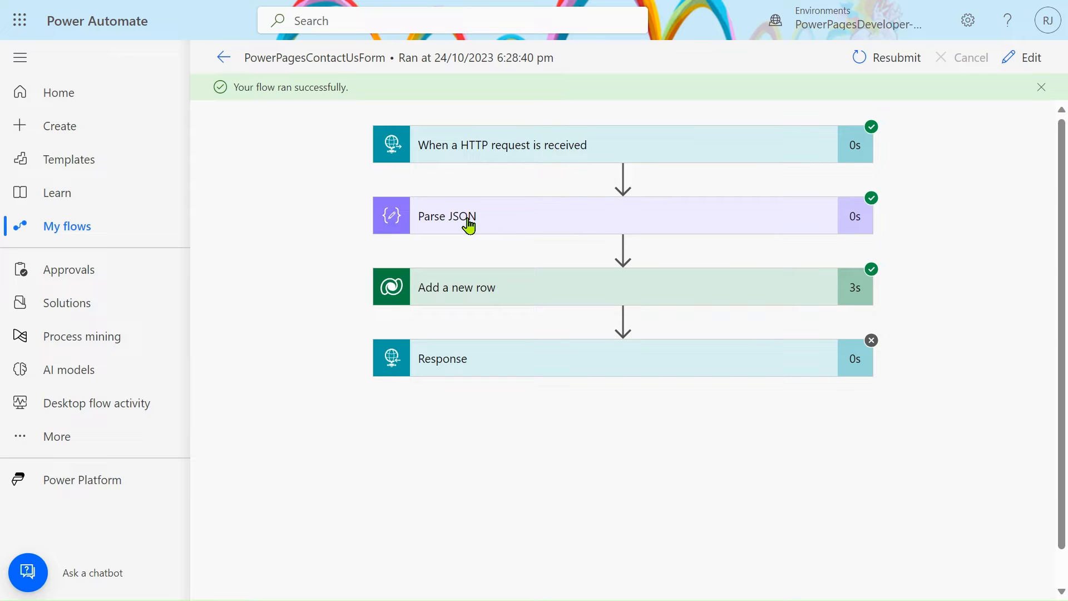
mouse_move(433, 152)
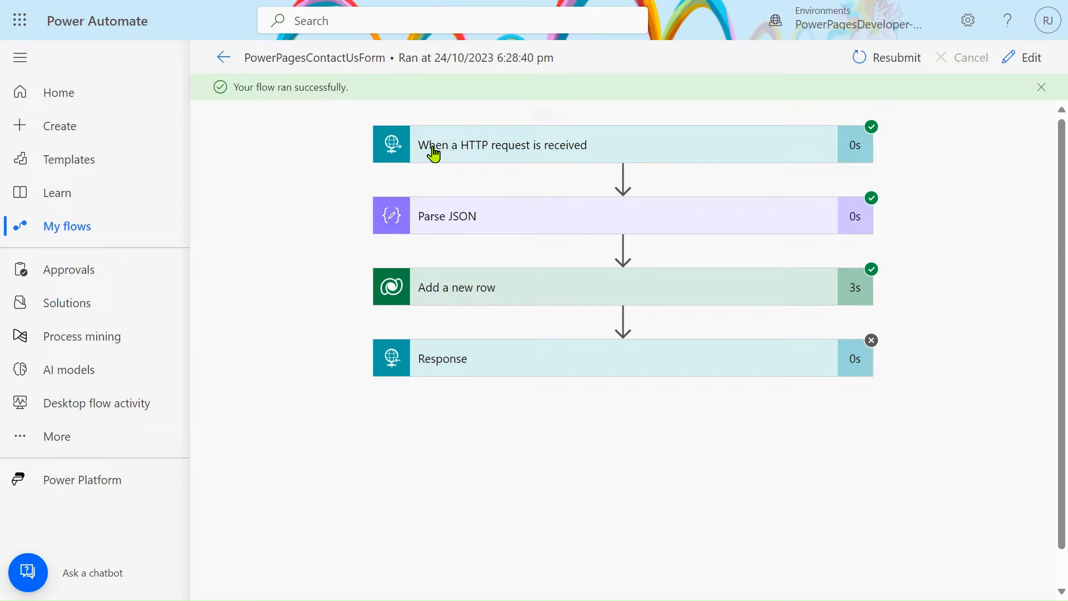
mouse_move(641, 160)
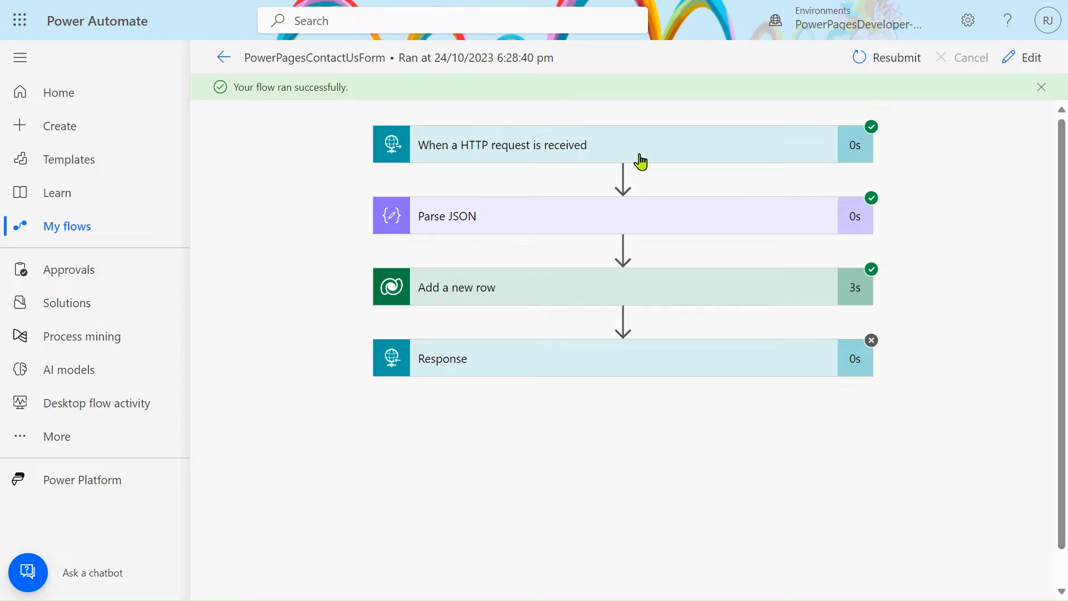
Expand the 'When a HTTP request is received' trigger to reveal its Body with Name, Email and Message
click(502, 144)
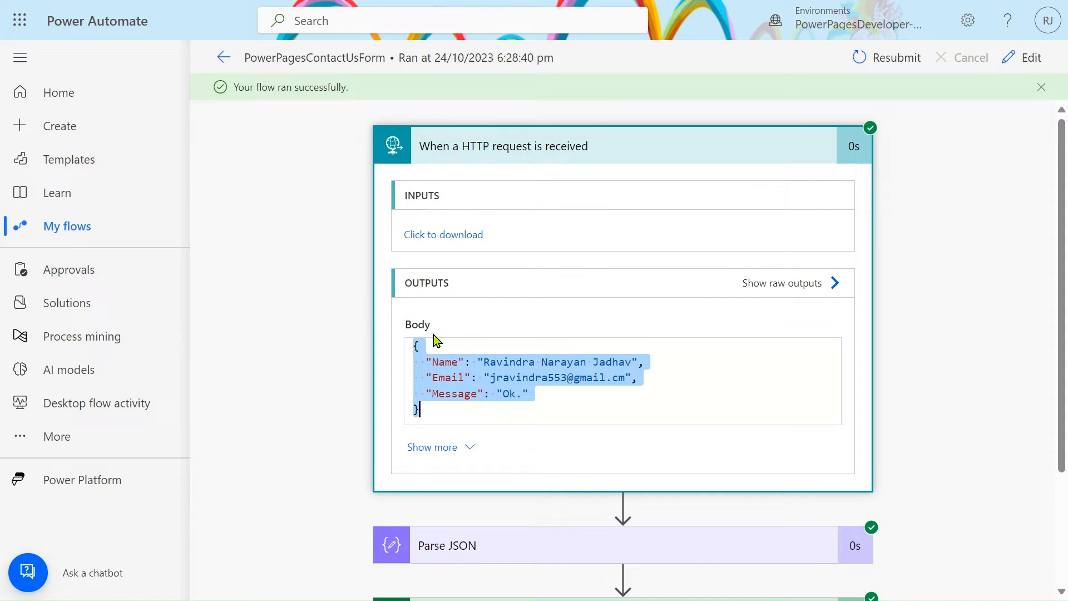
scroll(down, 3)
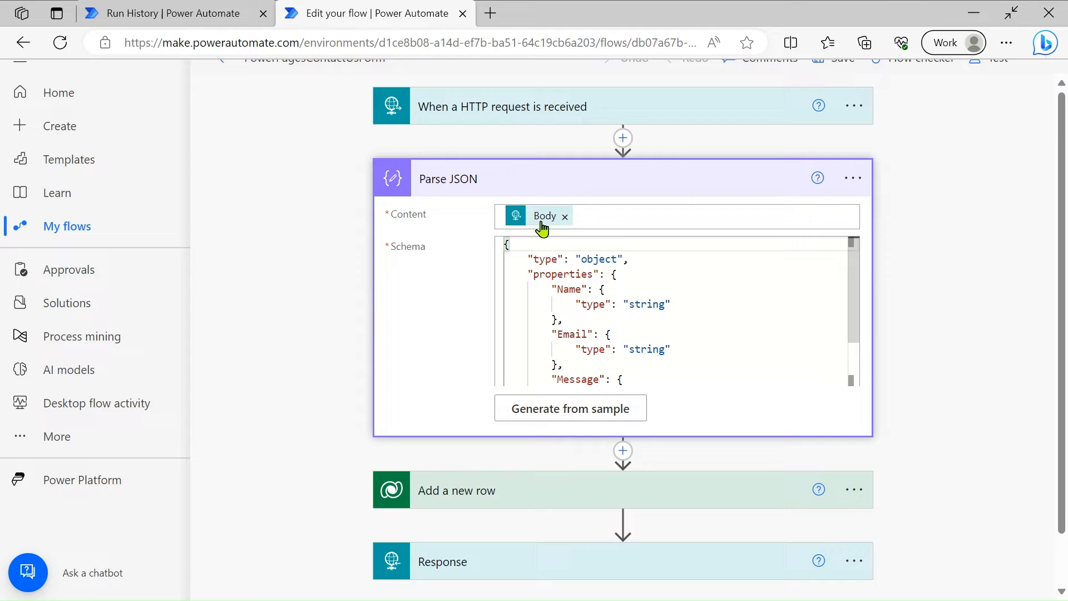
Review the Parse JSON schema via 'Generate from sample', then switch to the Notepad array example
click(569, 408)
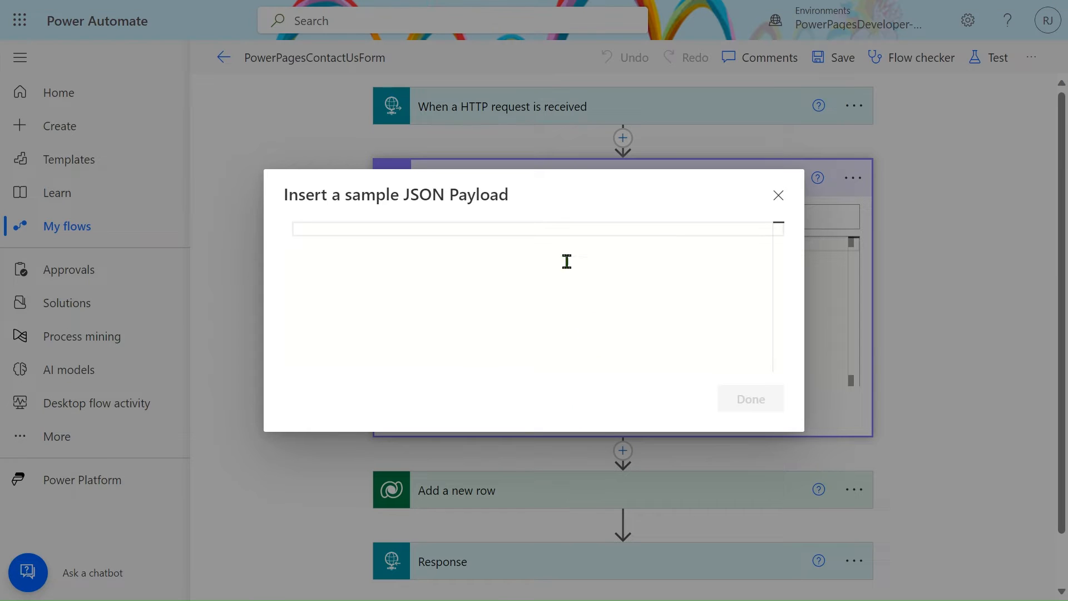
mouse_move(519, 238)
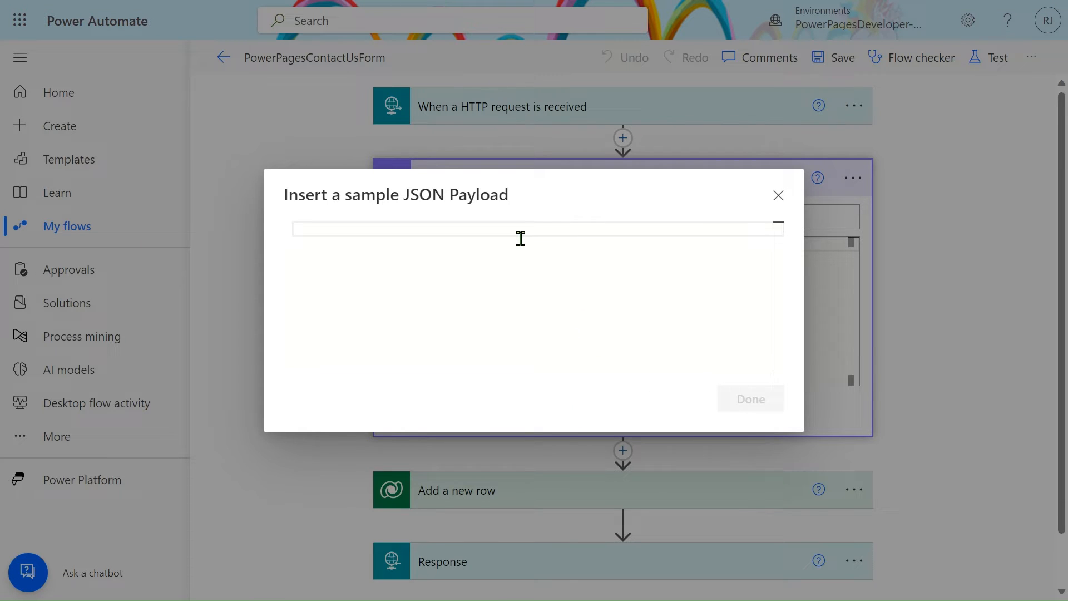
click(749, 398)
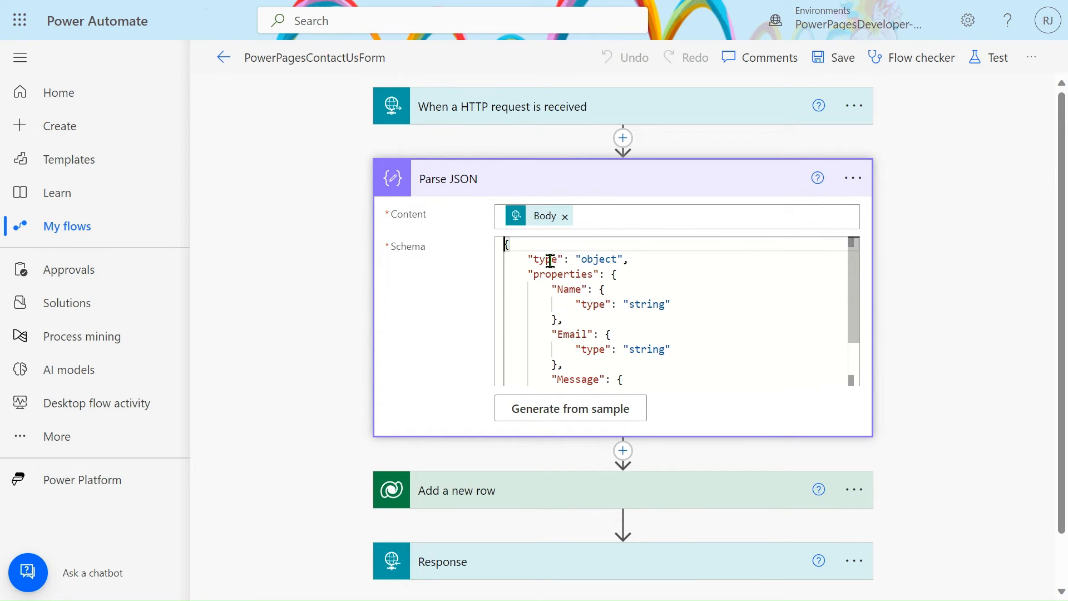
mouse_move(590, 294)
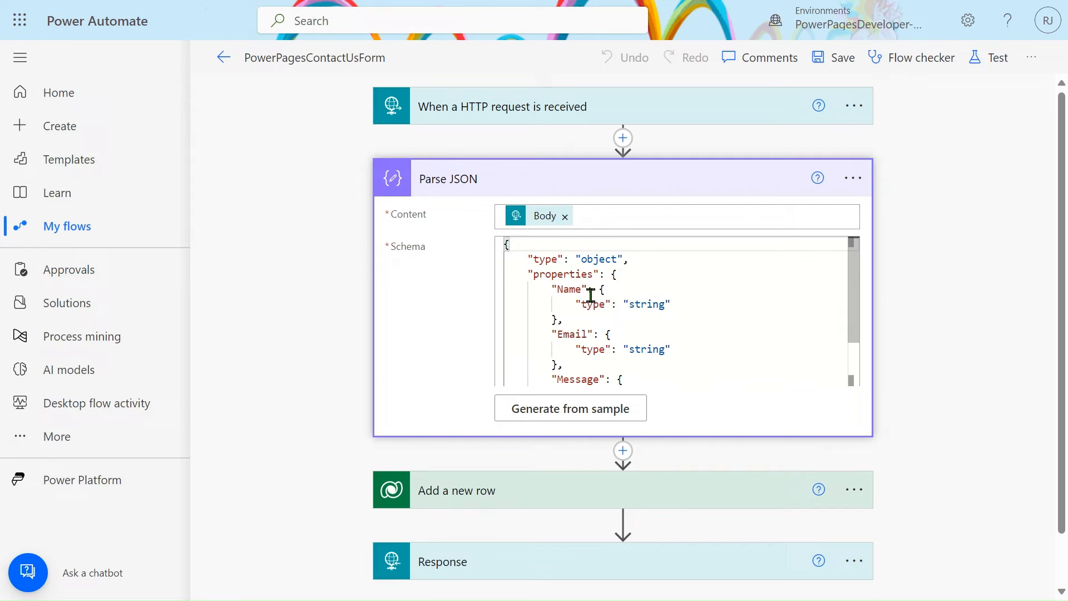
scroll(down, 3)
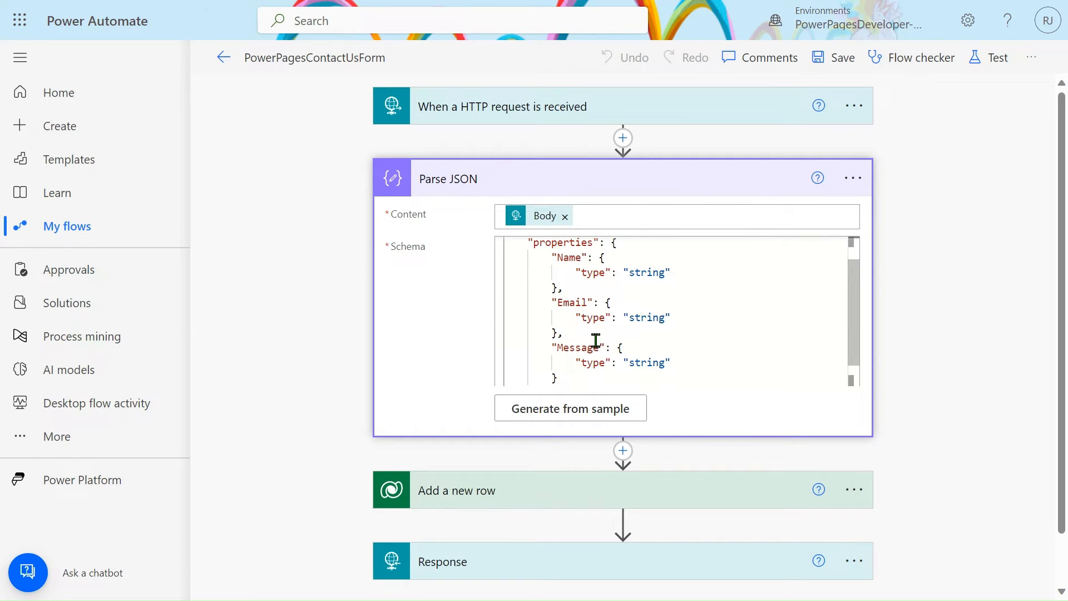
scroll(up, 3)
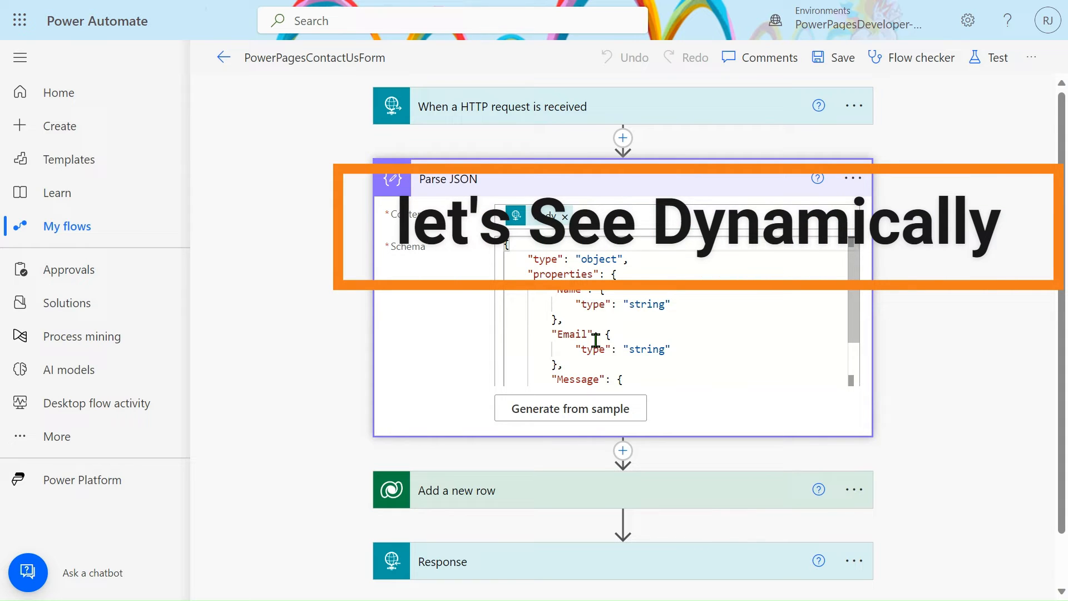
key(alt+tab)
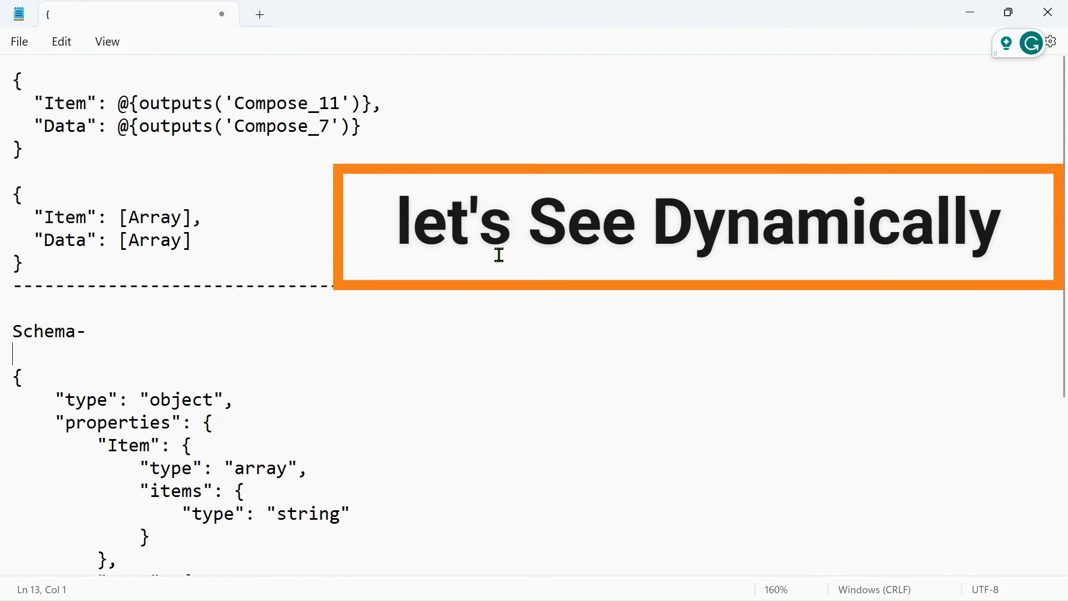
click(127, 177)
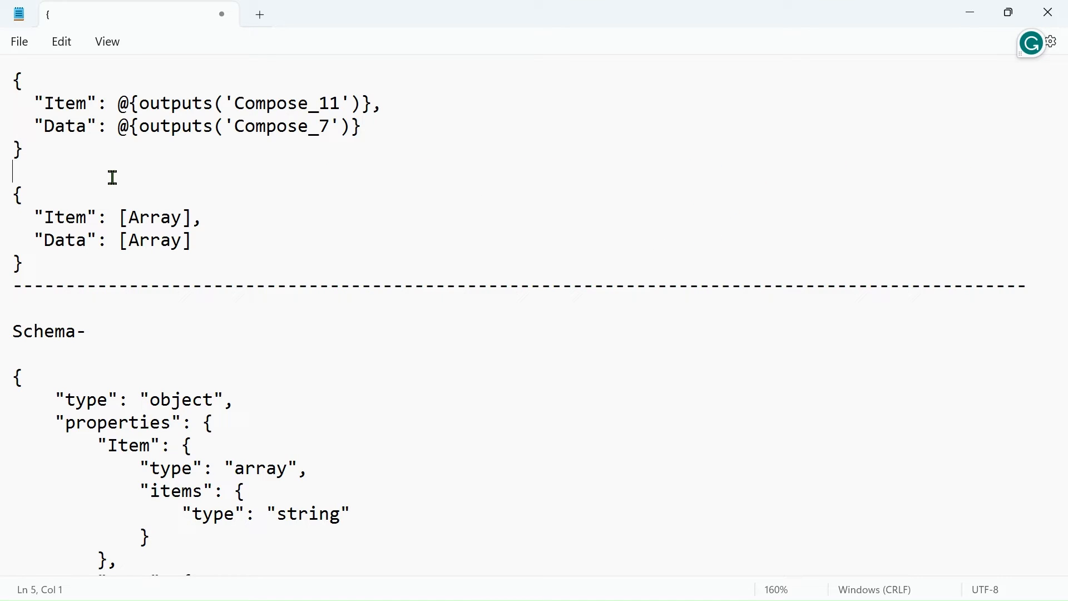
double_click(65, 217)
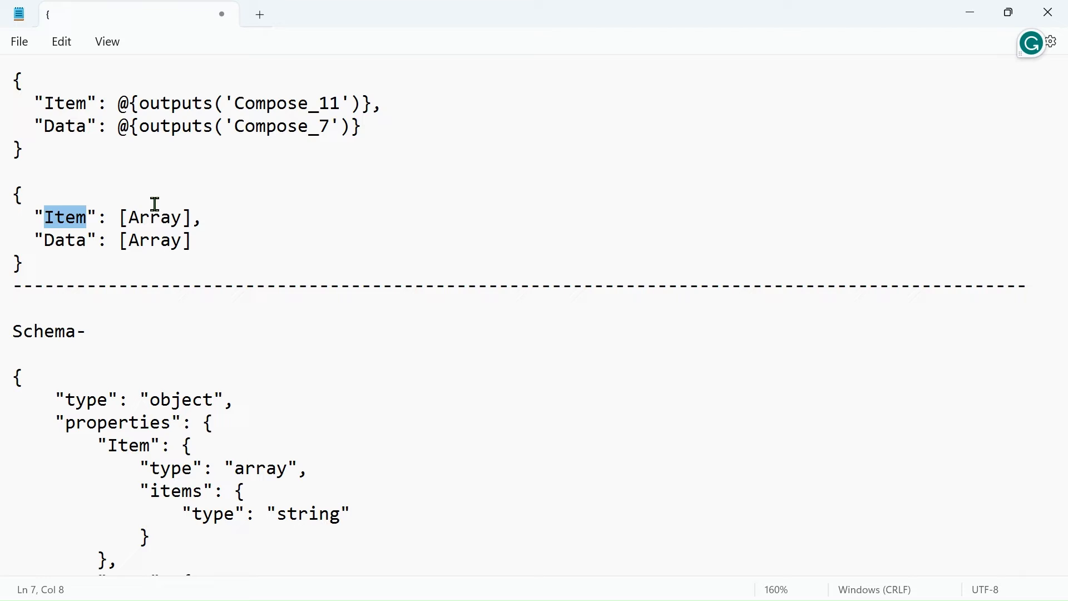
double_click(154, 217)
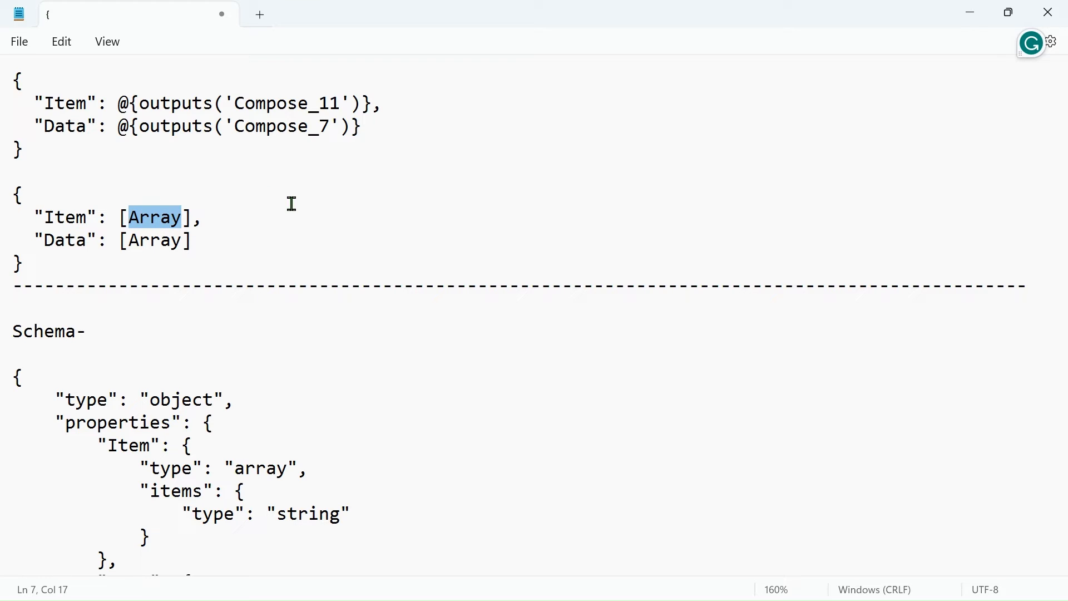
mouse_move(74, 202)
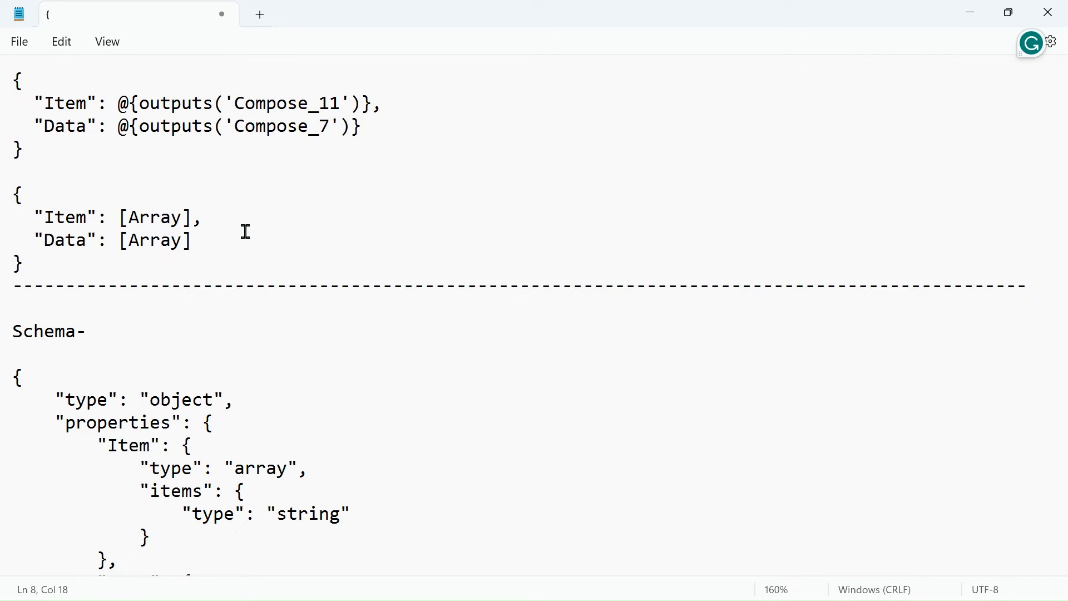
click(193, 240)
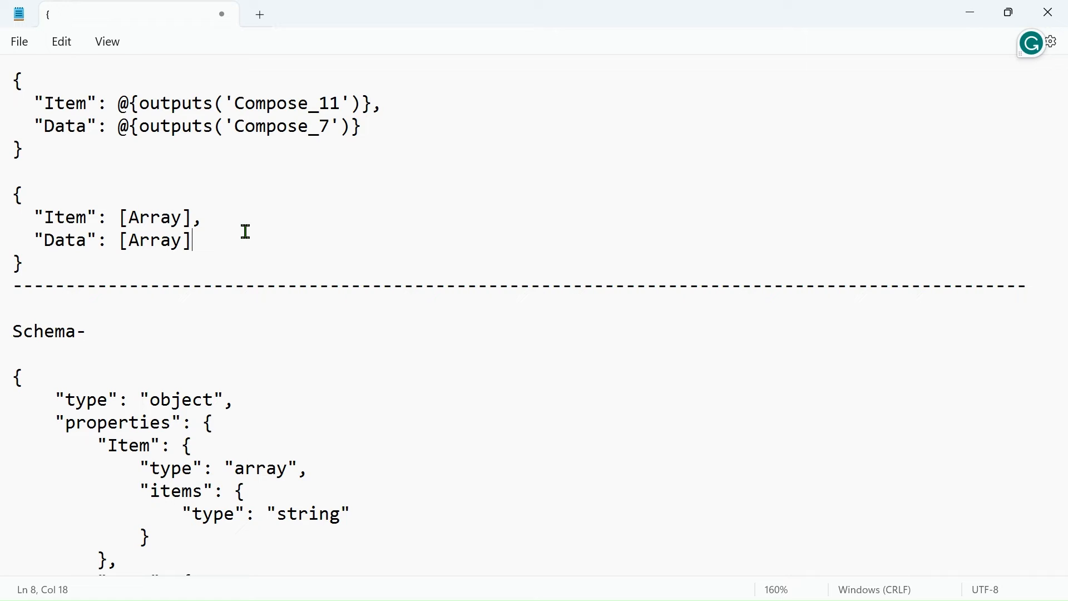
click(94, 240)
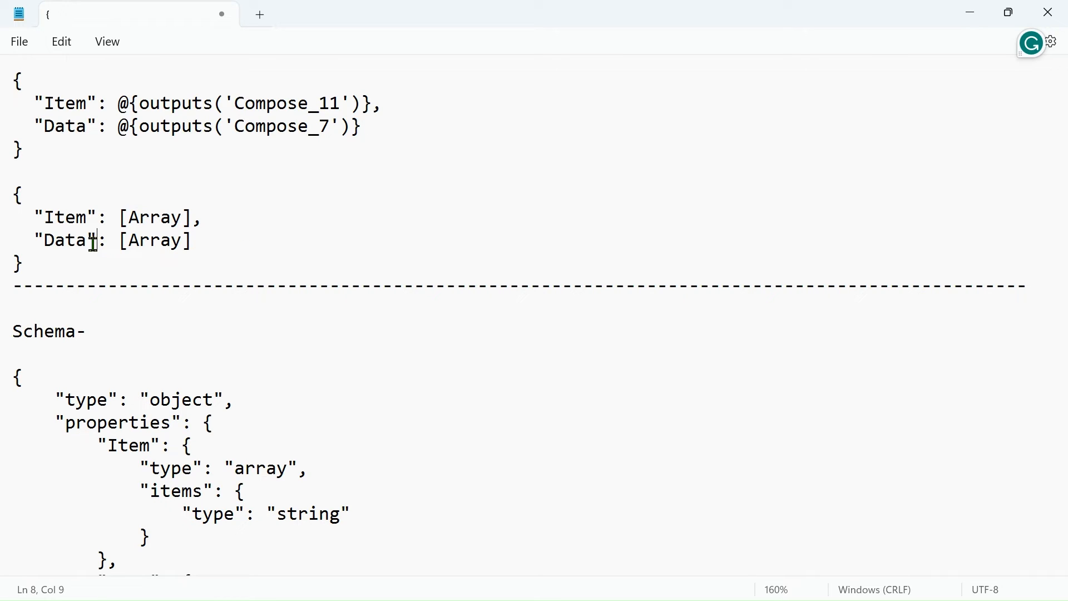
double_click(156, 240)
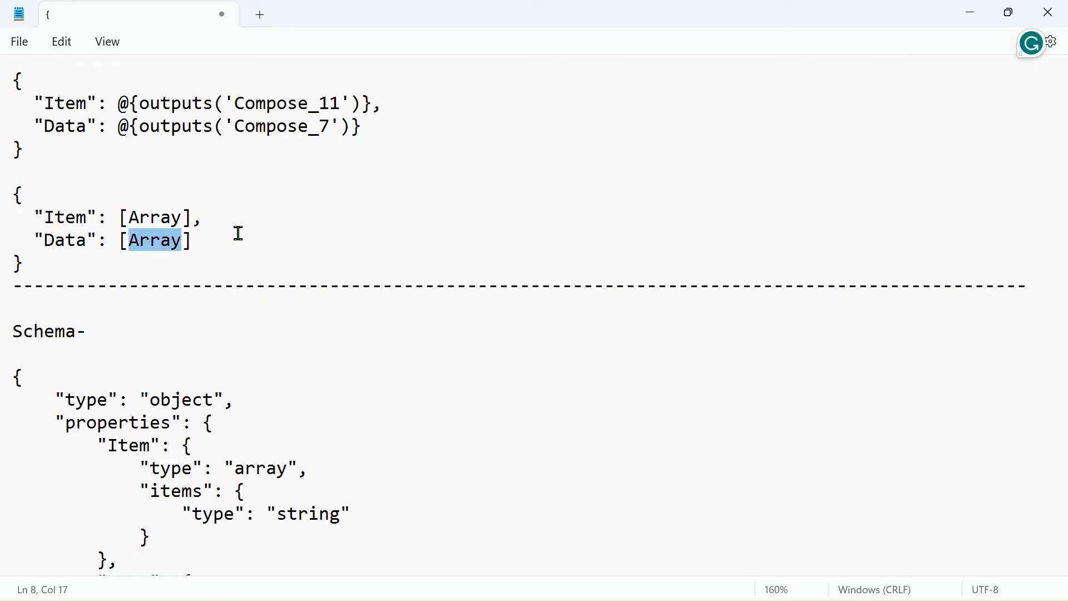
click(13, 198)
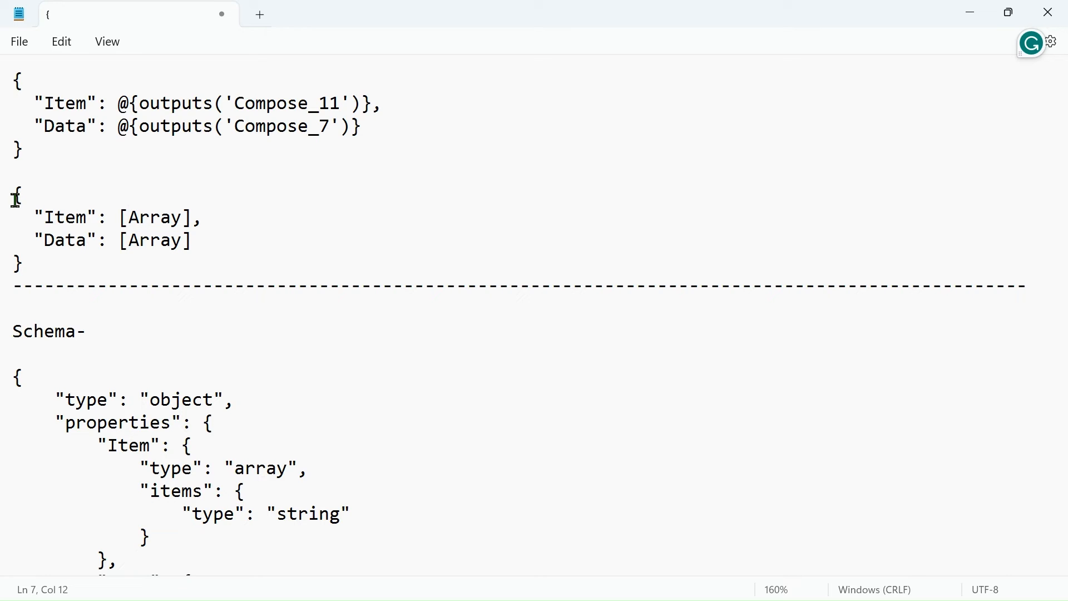
scroll(down, 3)
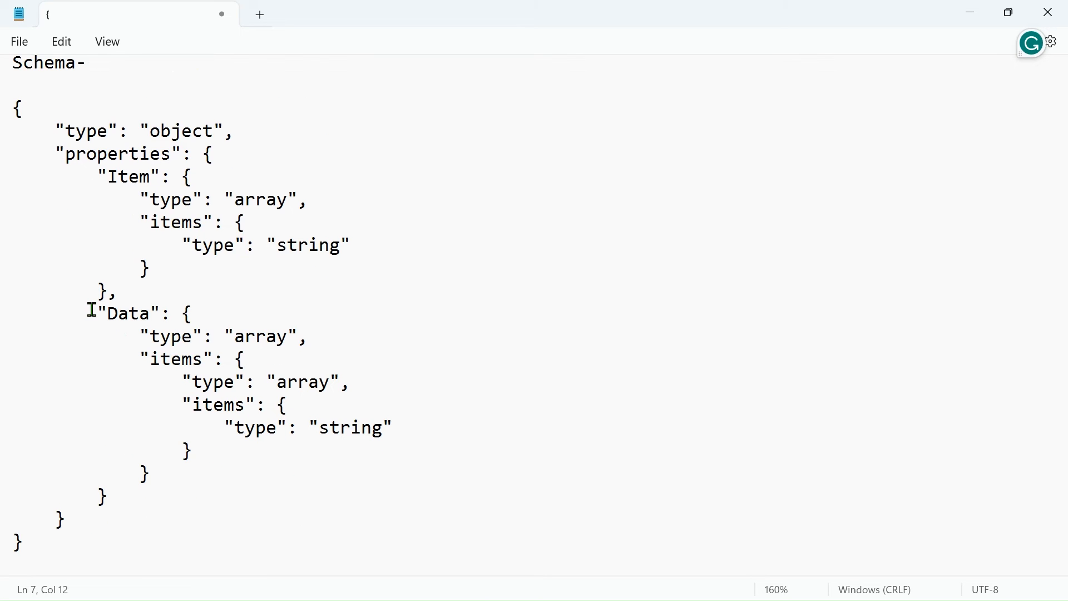
mouse_move(156, 130)
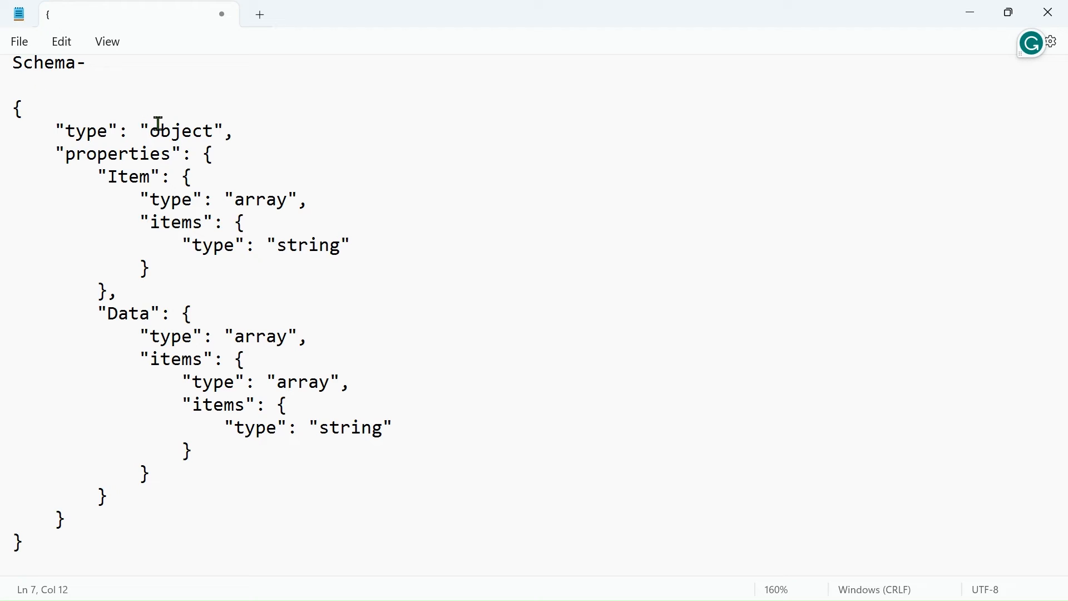
mouse_move(250, 179)
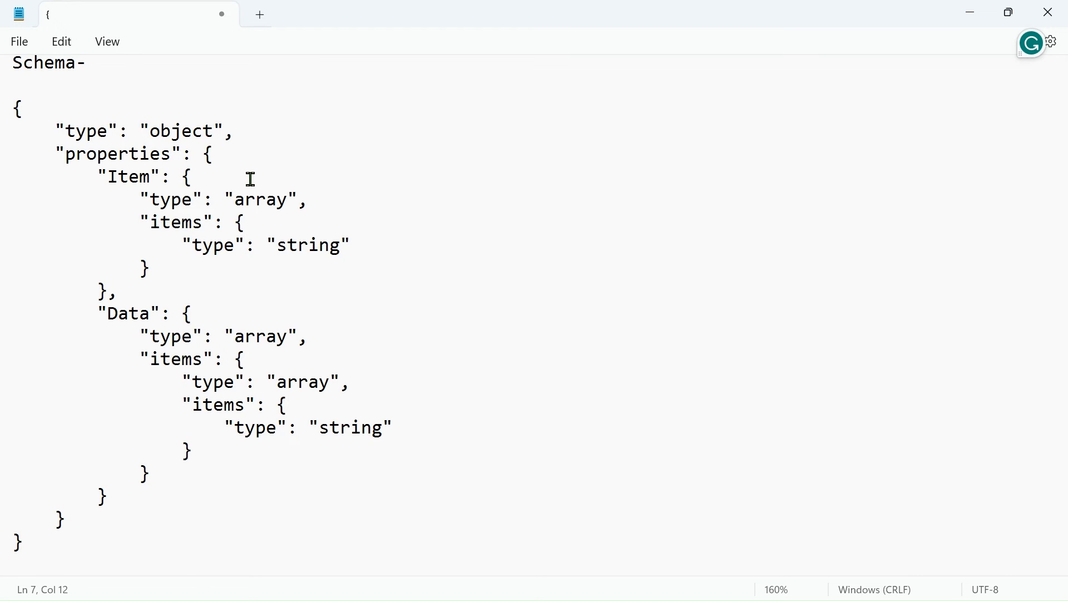
scroll(up, 3)
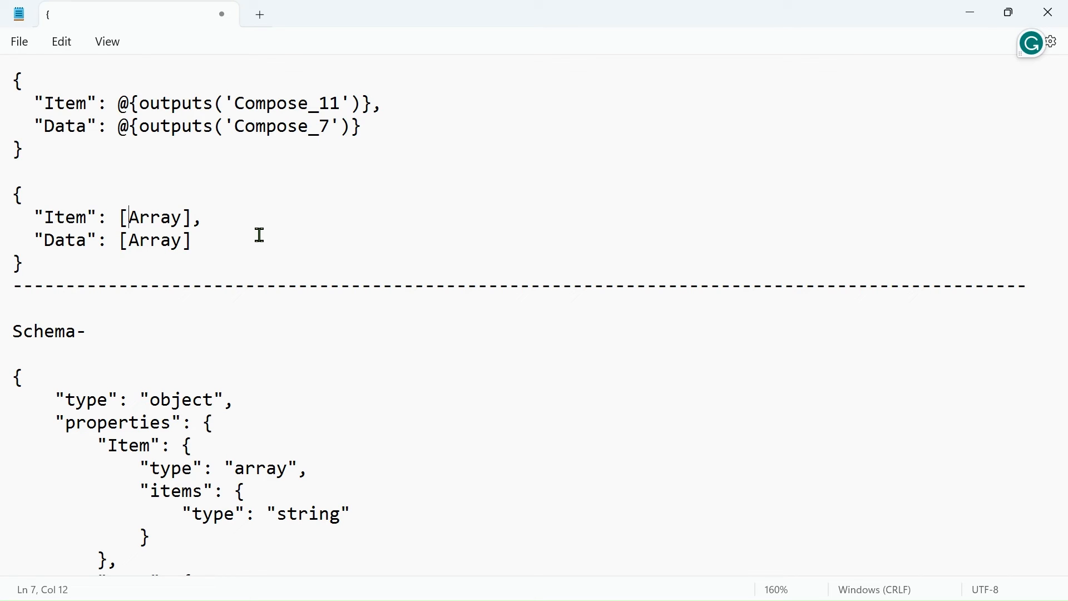
double_click(64, 240)
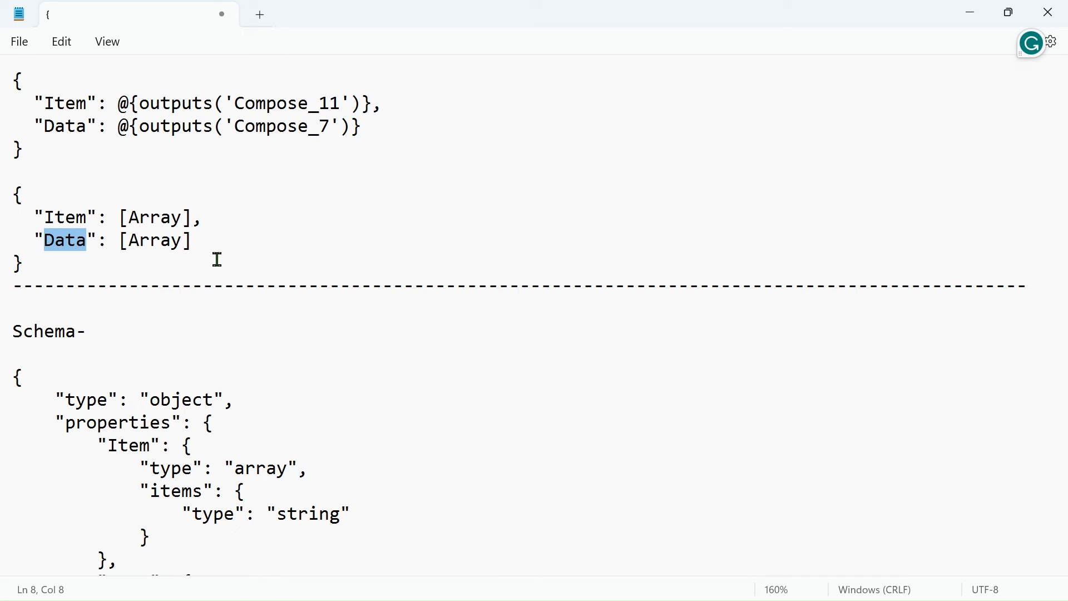
scroll(down, 3)
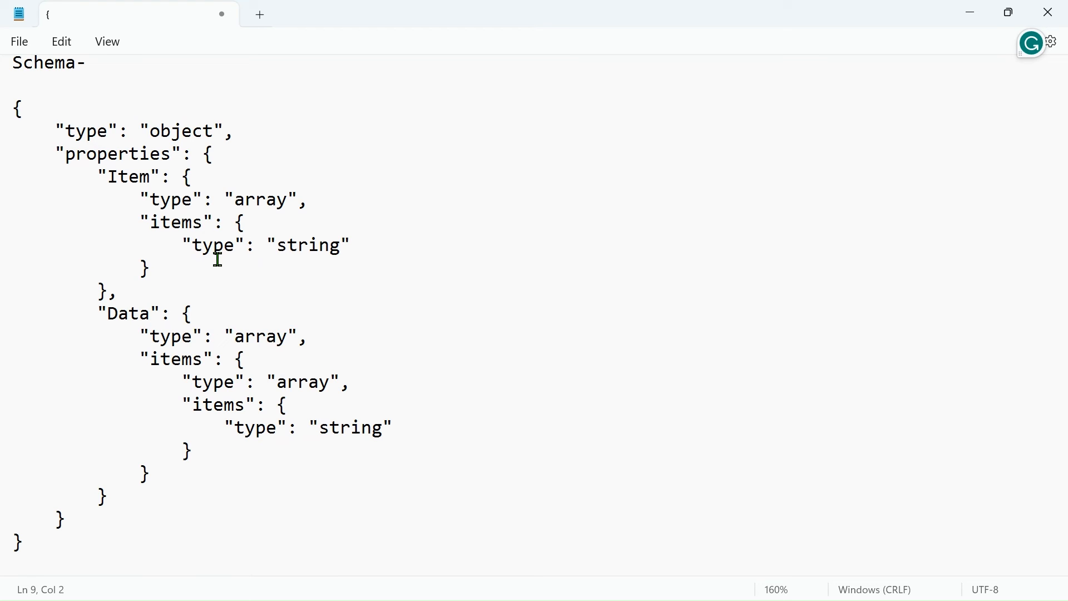
scroll(up, 3)
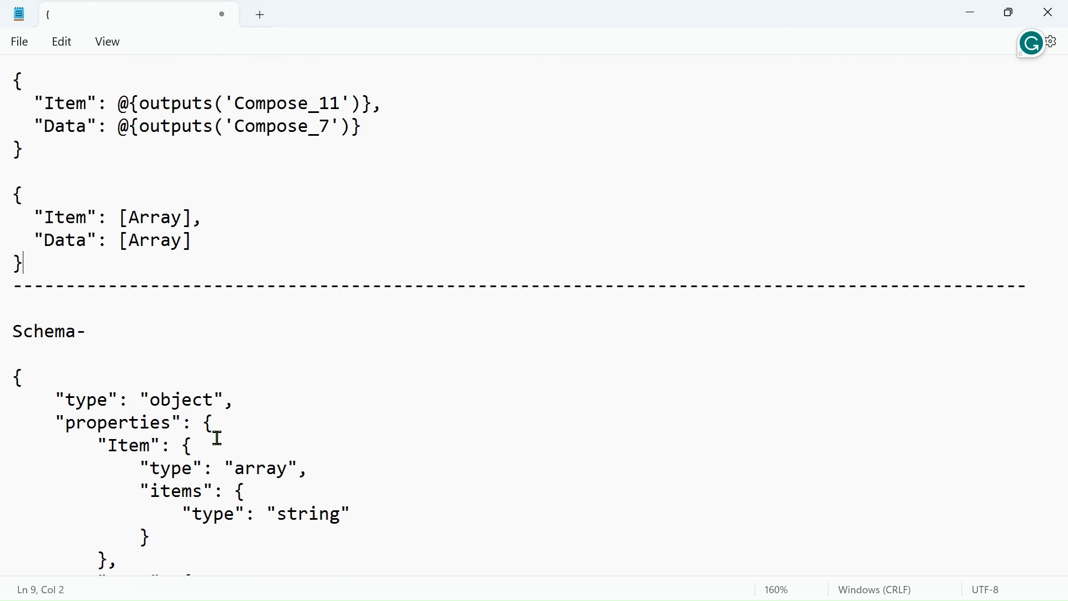
mouse_move(211, 366)
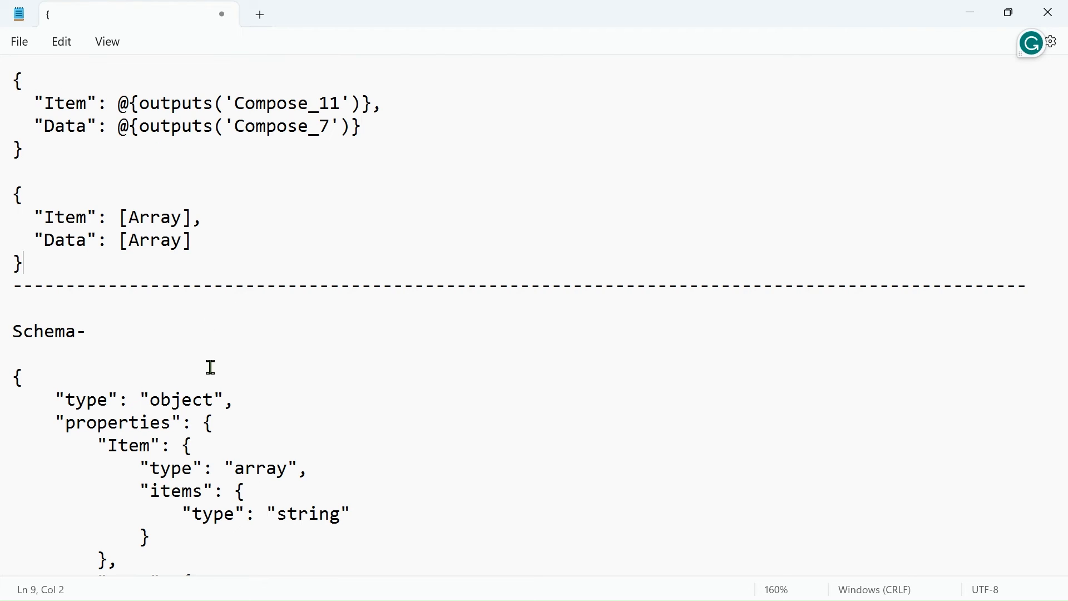
scroll(down, 3)
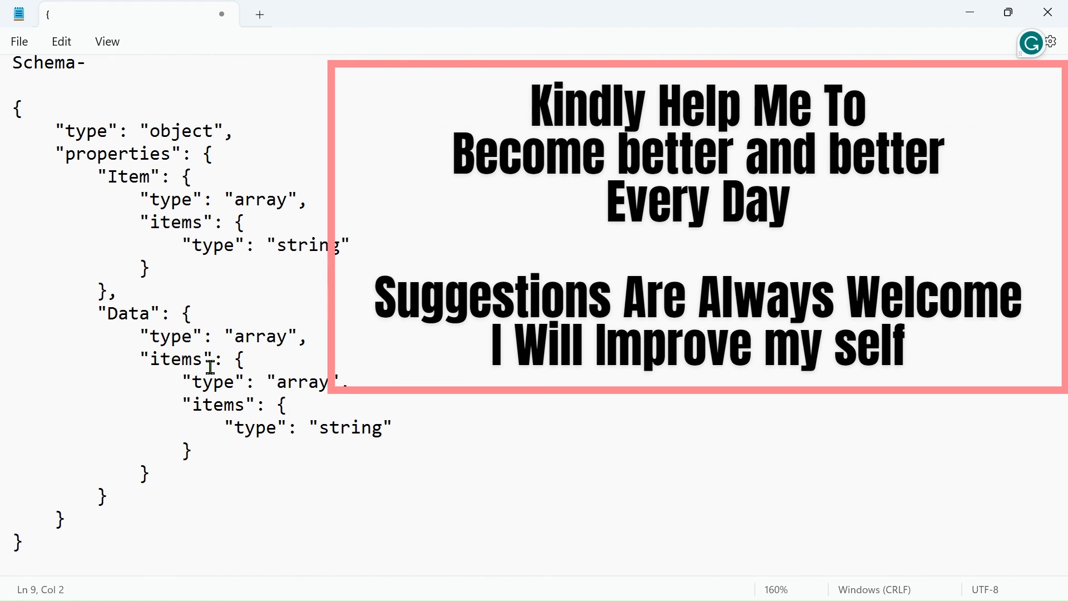
mouse_move(196, 533)
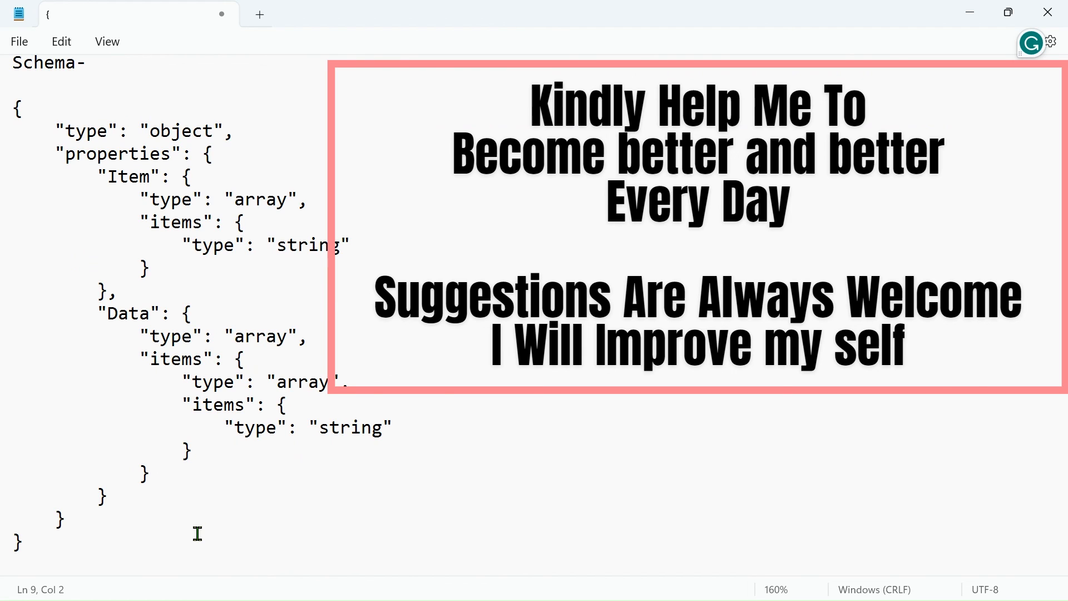